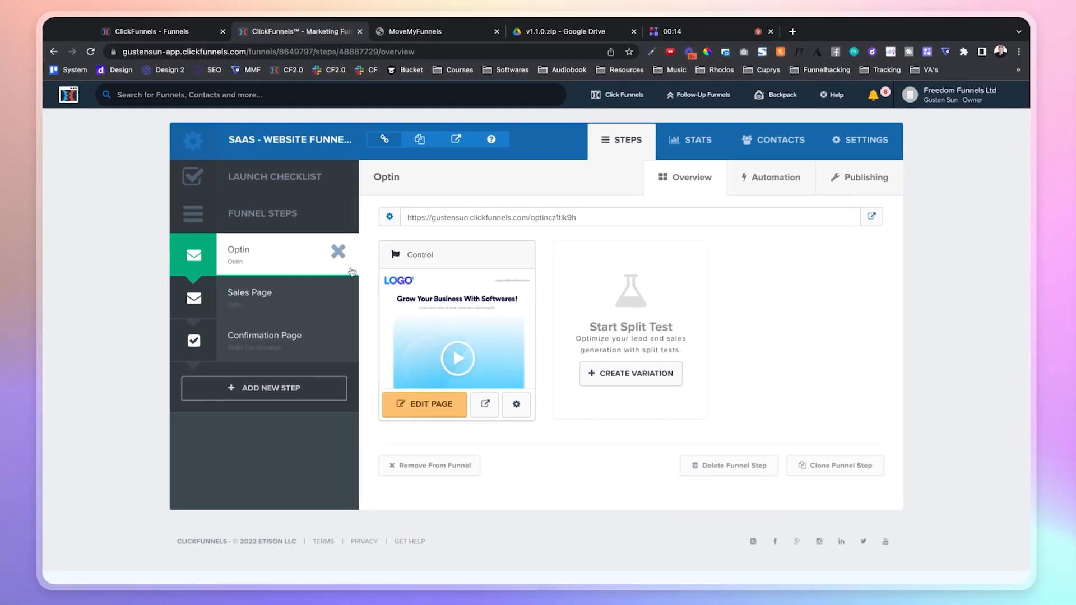
mouse_move(911, 235)
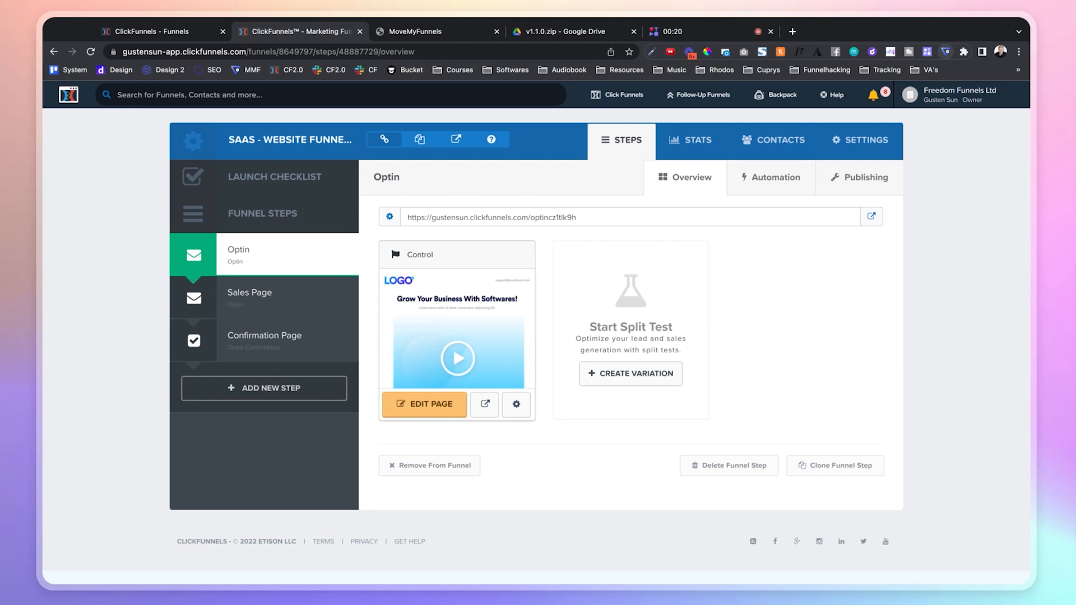
- Run the MoveMyFunnels extension on the Classic funnel and show the empty New Funnel Testign workflow in 2.0
left_click(965, 94)
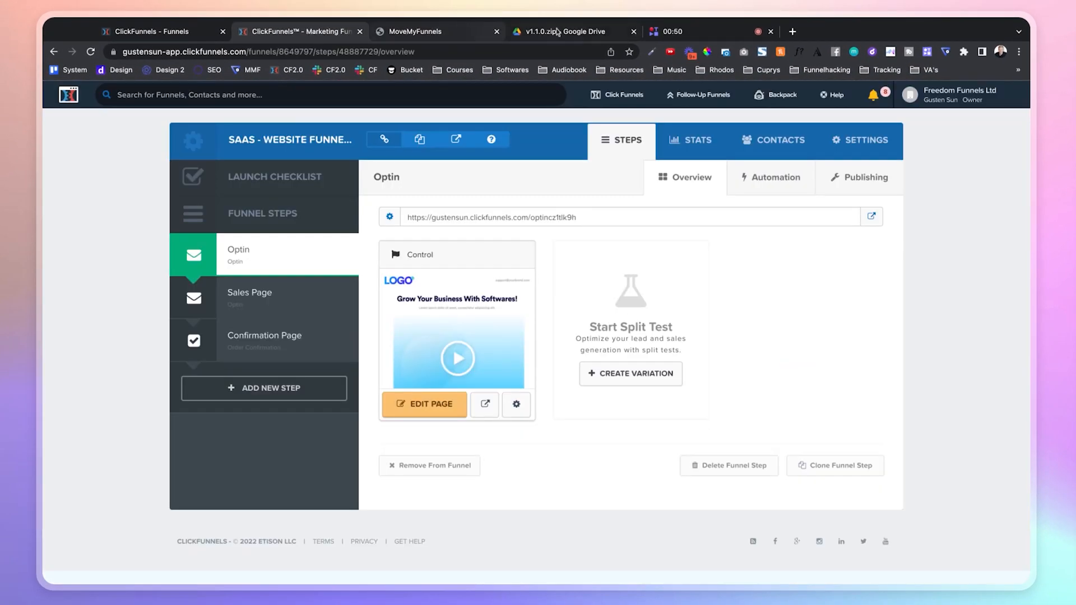
left_click(563, 32)
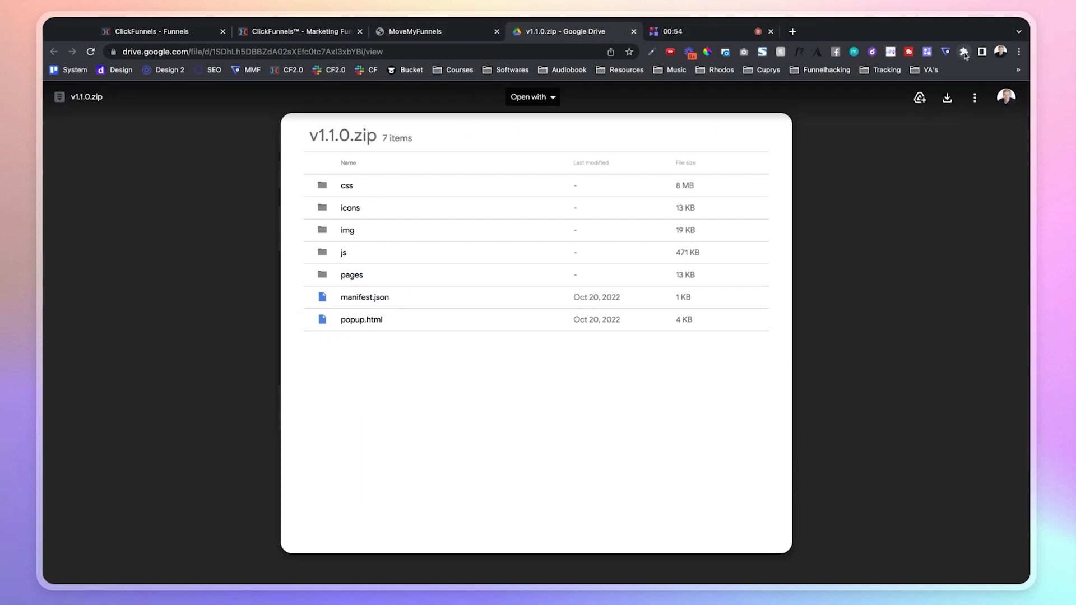
left_click(301, 32)
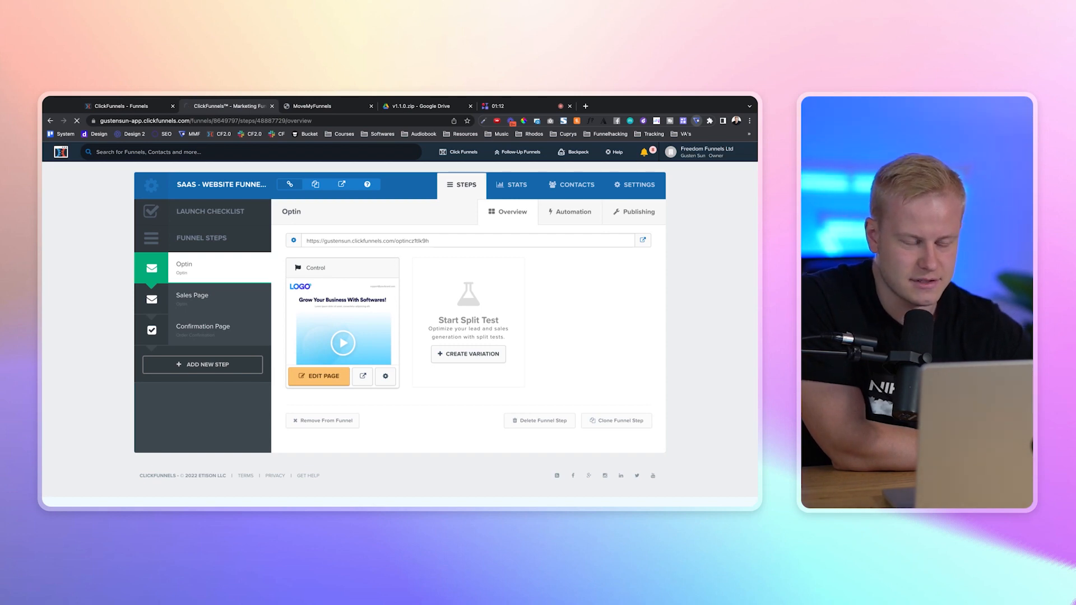
left_click(317, 377)
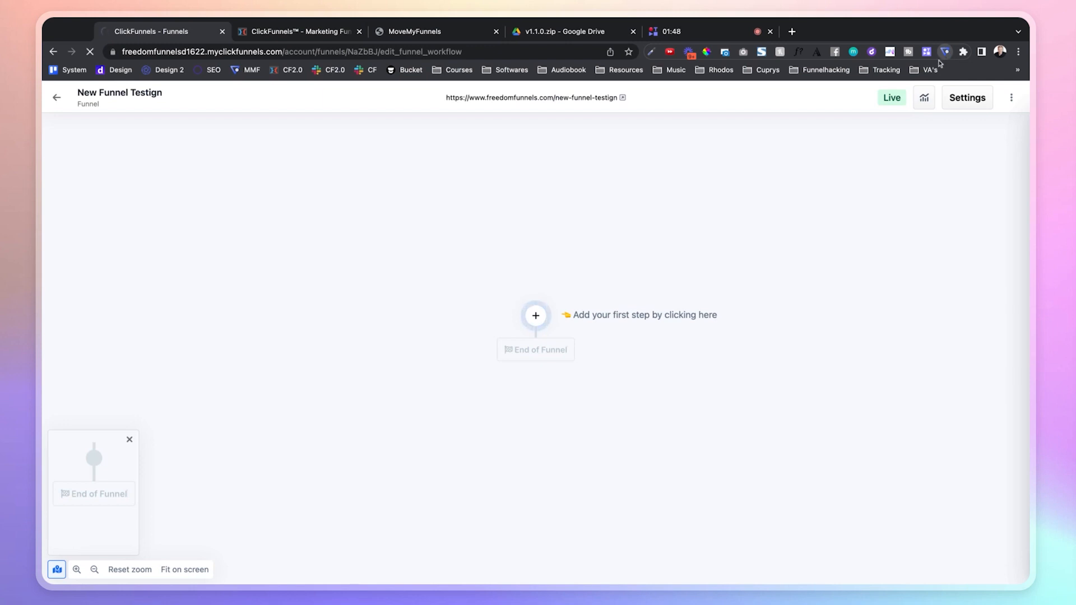
- Add a Confirmation Page step as the funnel's first page
left_click(535, 315)
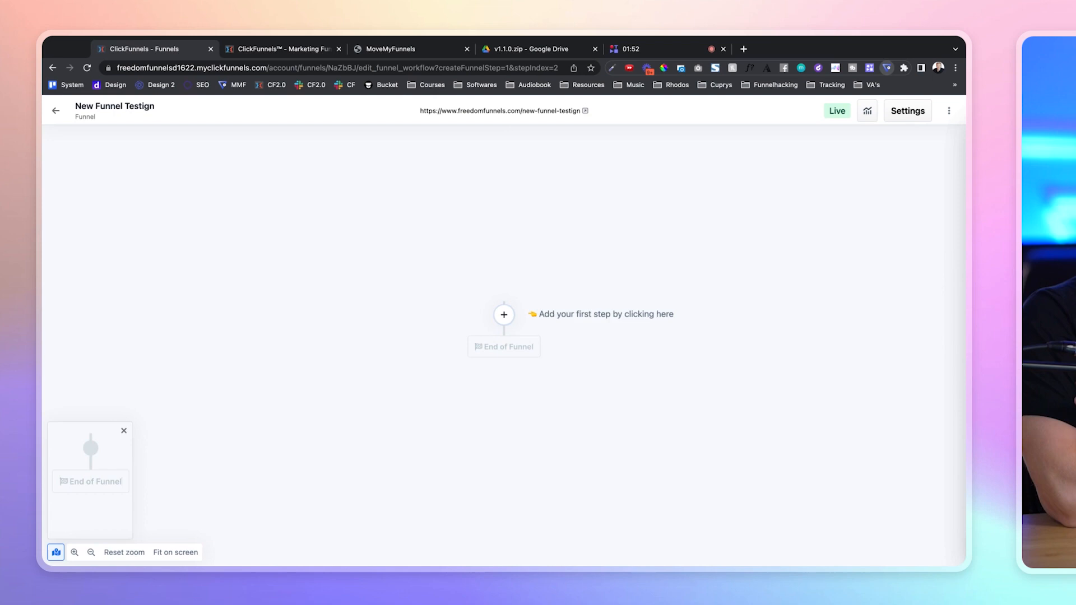
left_click(504, 314)
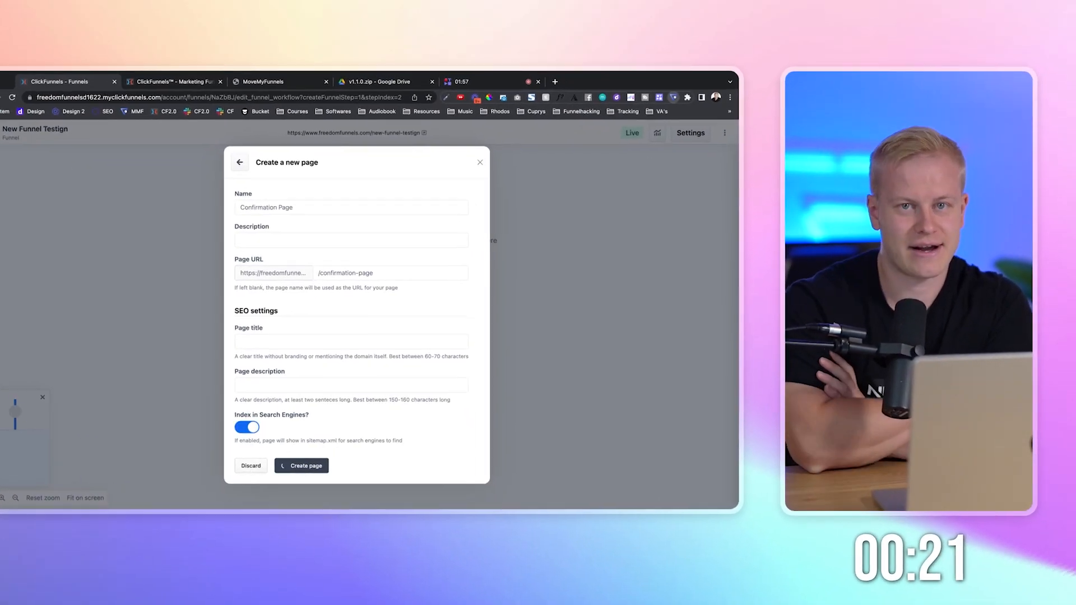
left_click(301, 465)
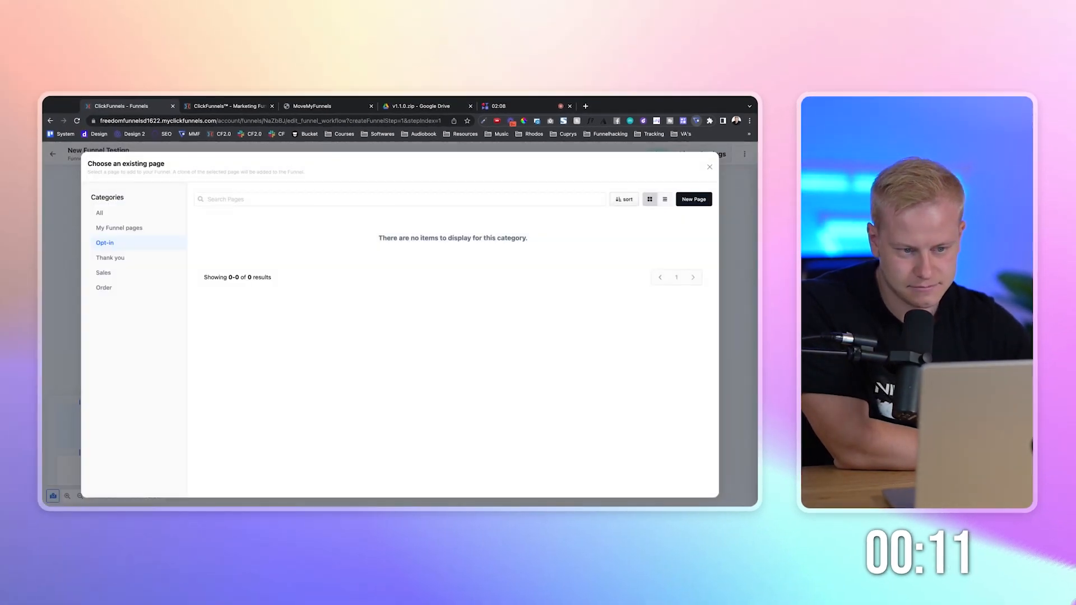
left_click(692, 200)
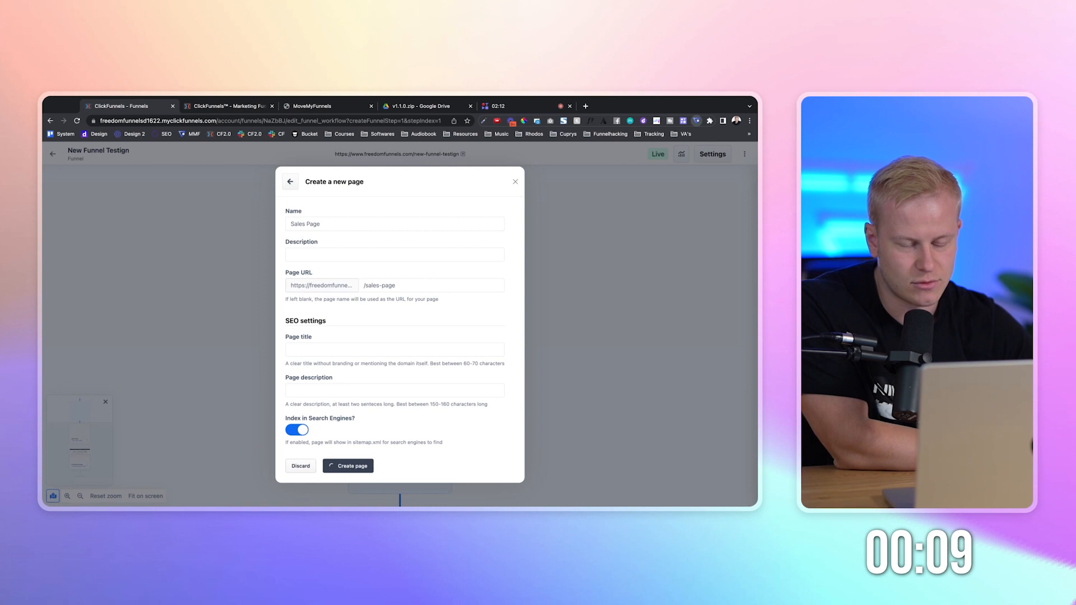
- Add Sales Page and Optin page steps so the funnel holds all three pages
left_click(347, 466)
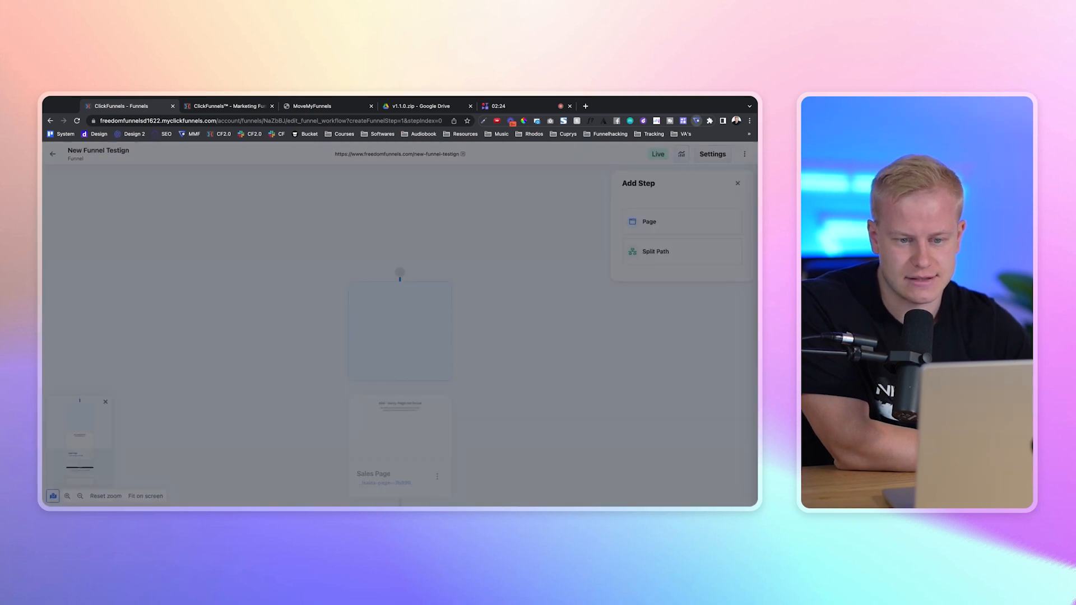
left_click(648, 221)
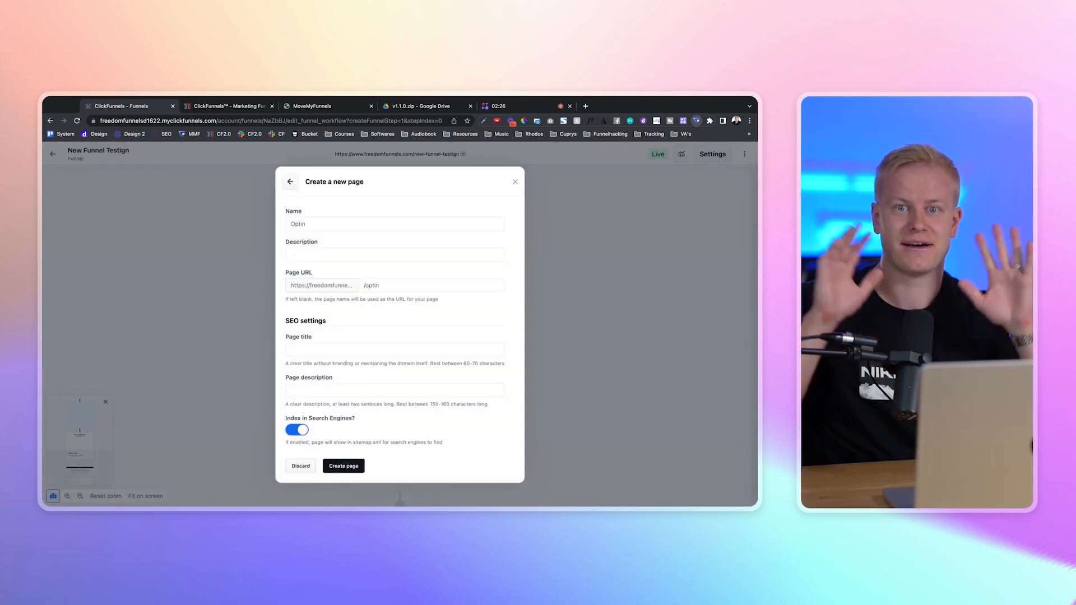
left_click(348, 466)
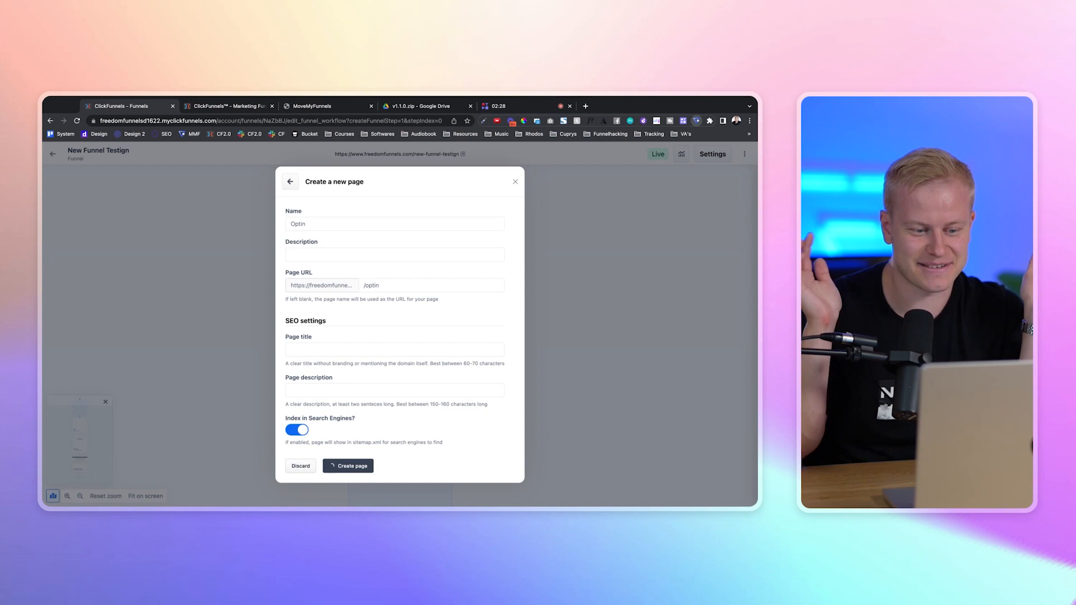
left_click(348, 466)
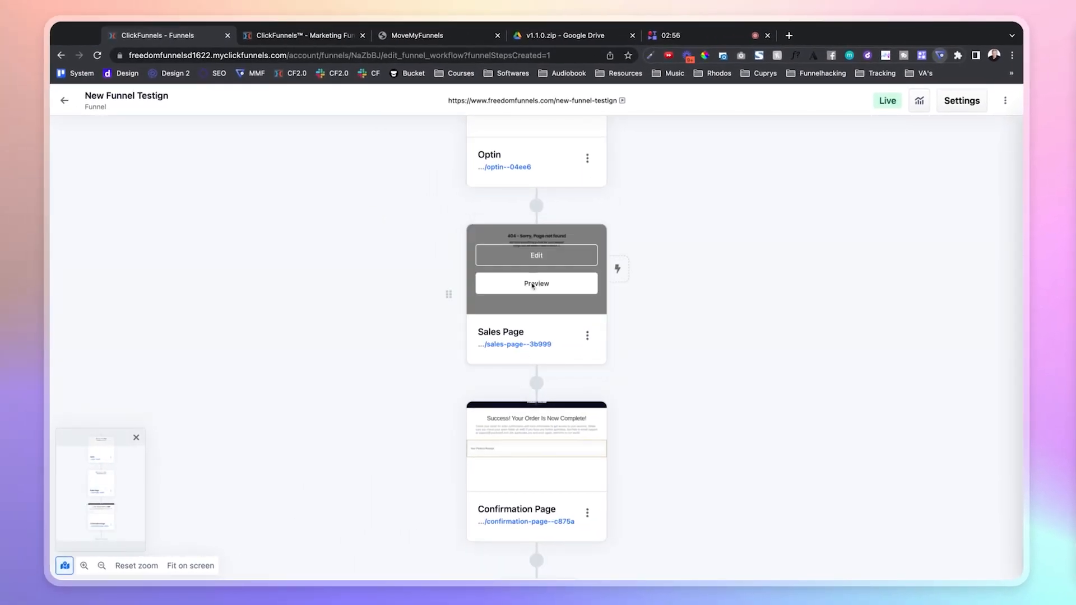
mouse_move(535, 256)
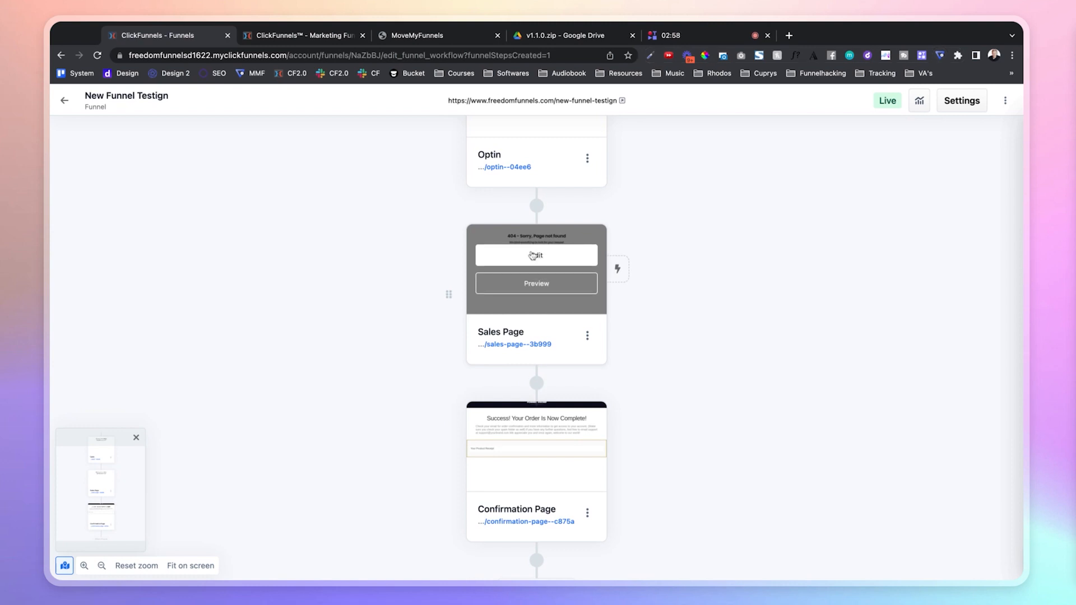
- Give the Sales Page headline the XL typography style
left_click(536, 255)
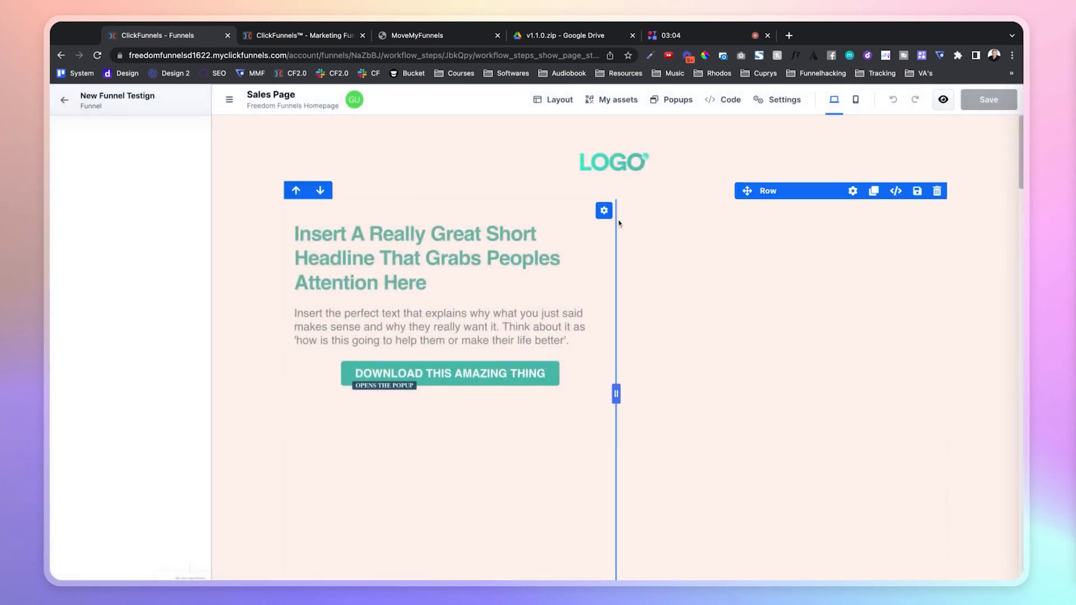
scroll("down", 3)
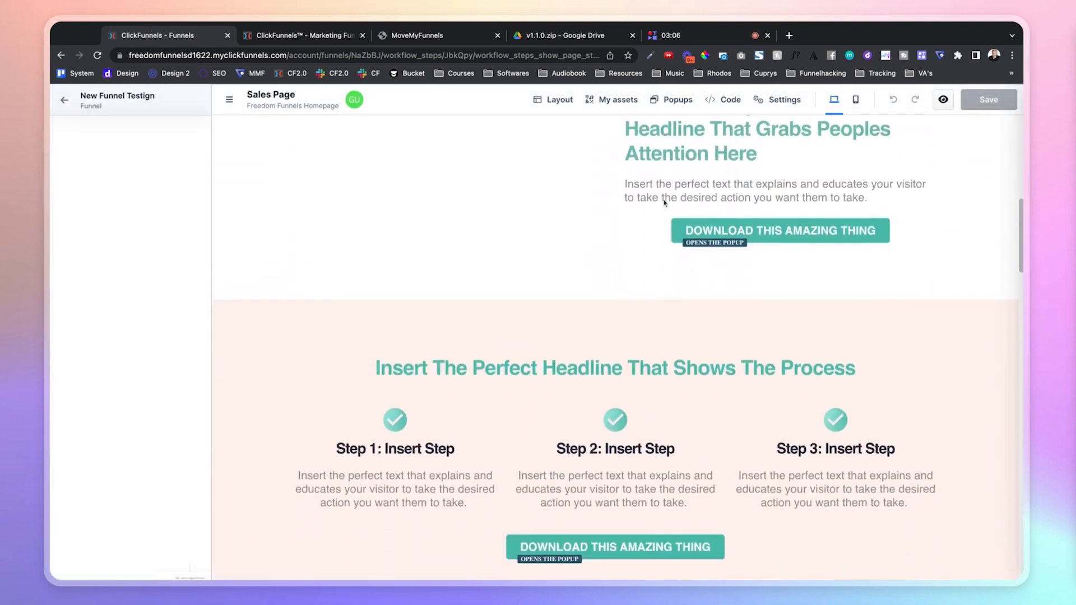
scroll("down", 3)
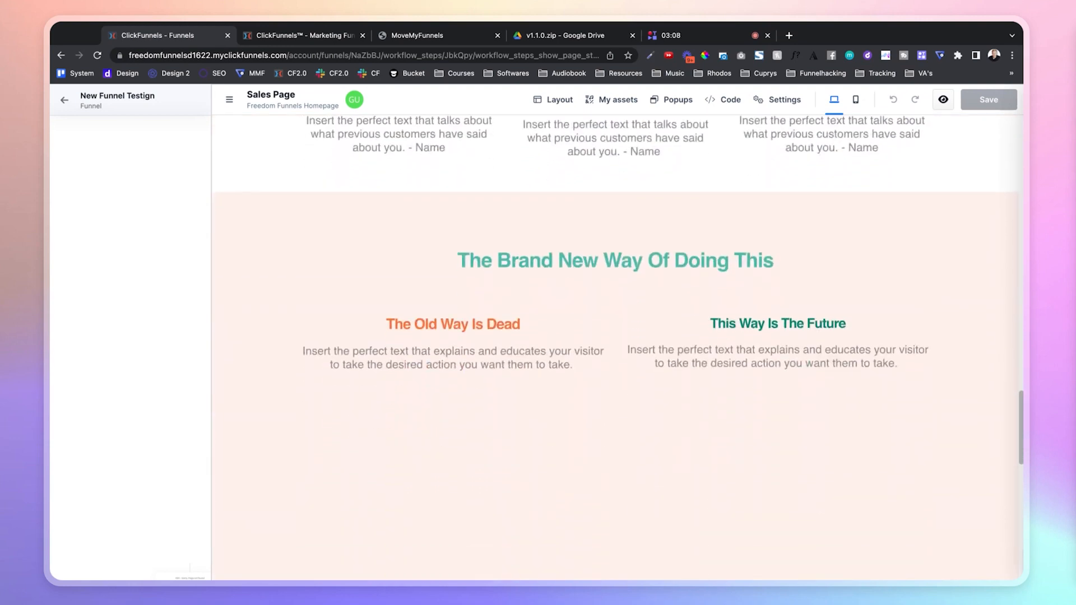
scroll("down", 3)
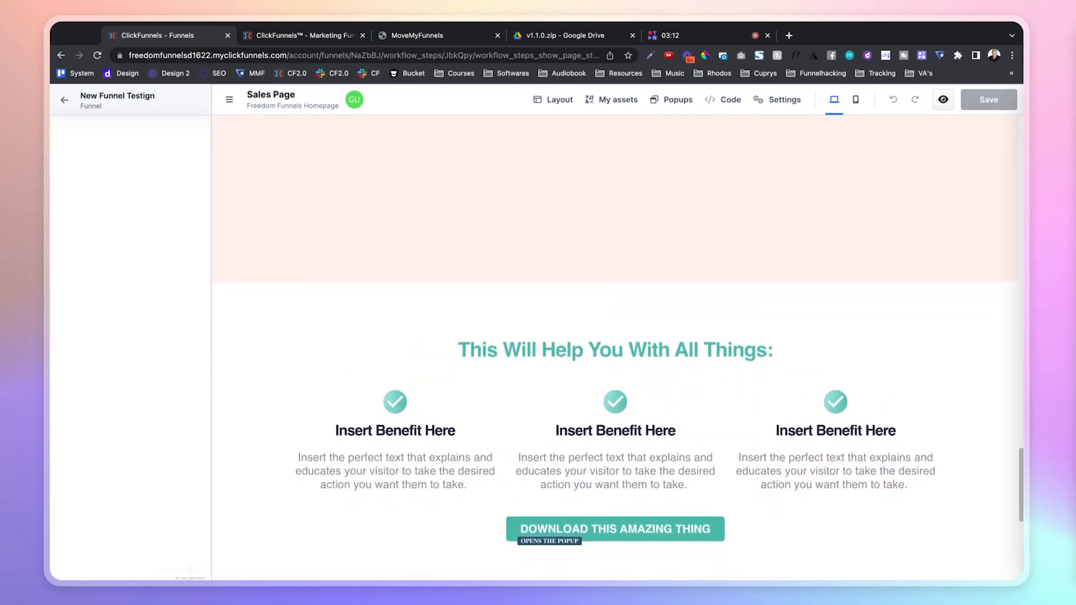
left_click(614, 350)
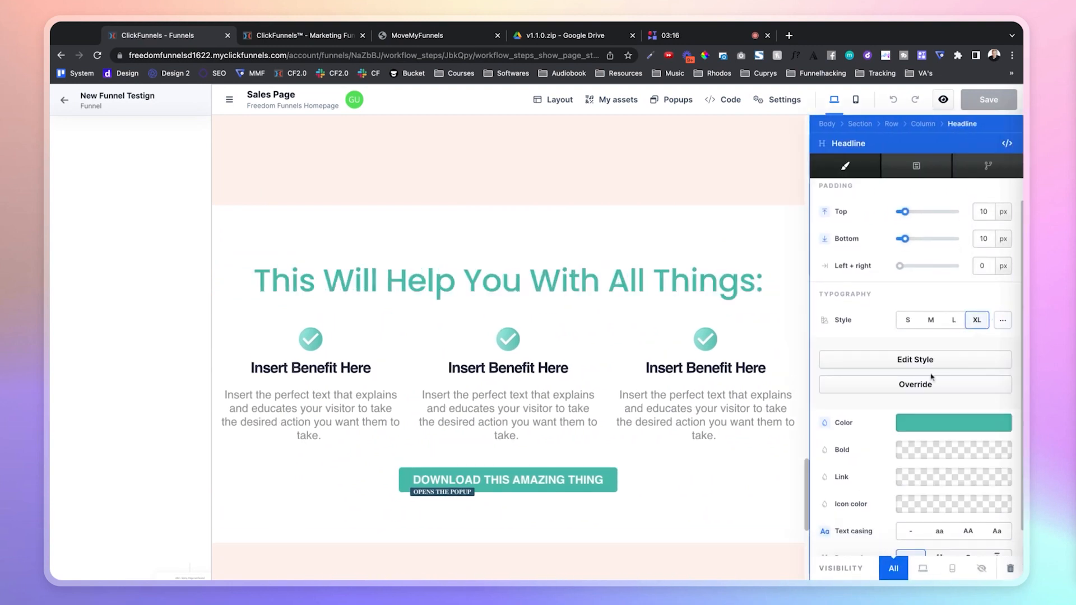
left_click(916, 384)
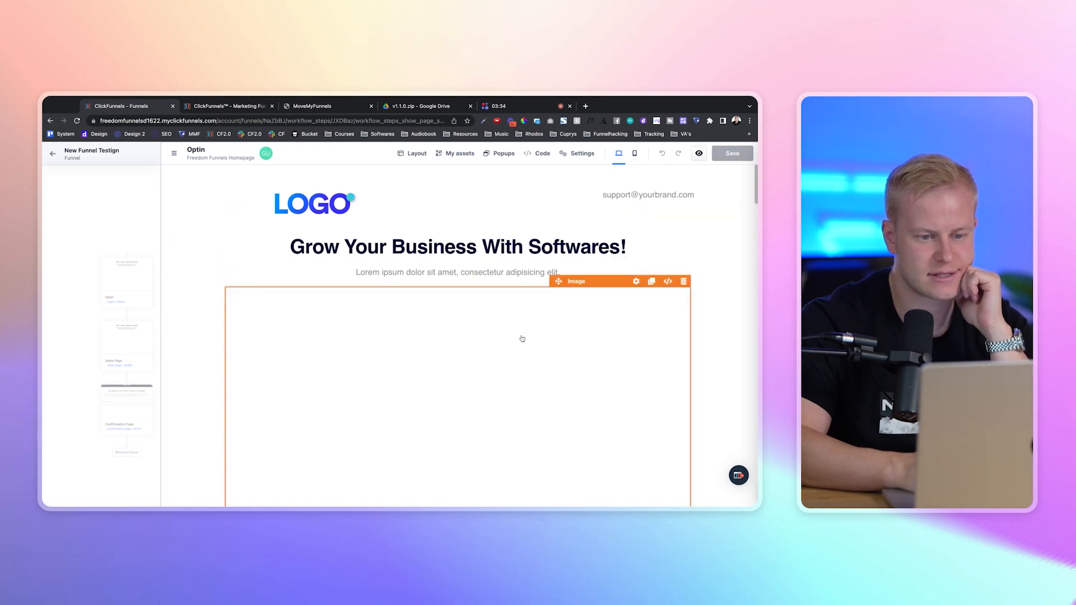
- Give the Optin page's 'Want A More In-Depth Inside Look?' headline the XL style
left_click(582, 153)
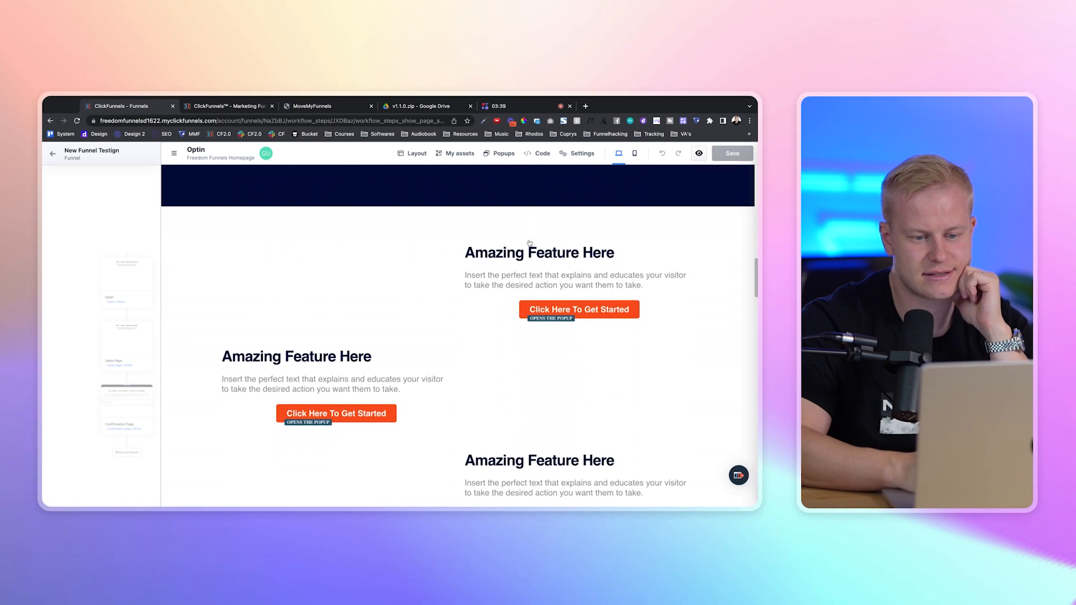
scroll("down", 3)
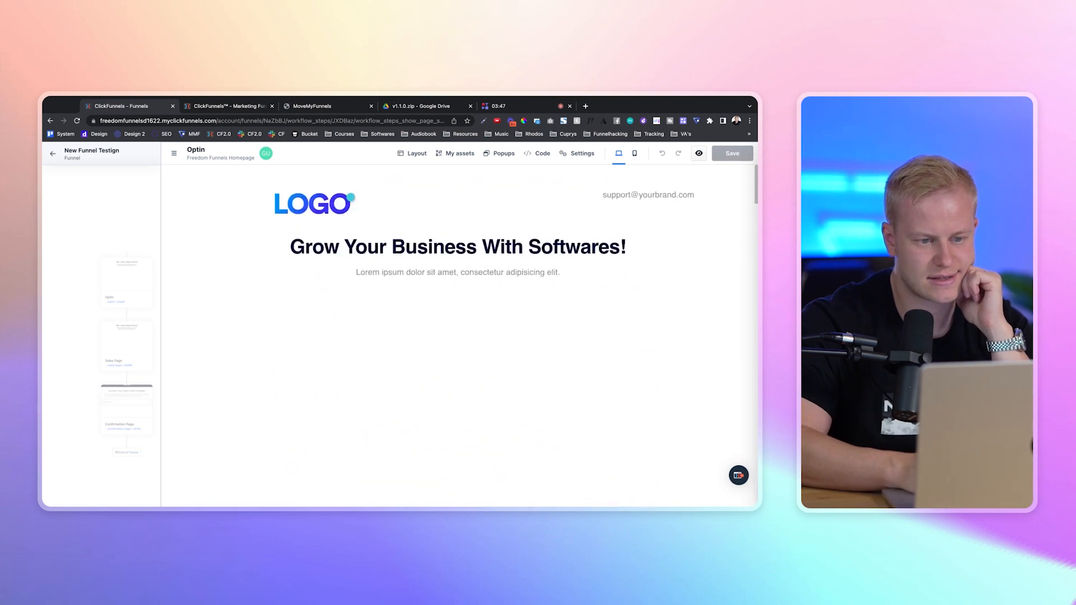
left_click(457, 282)
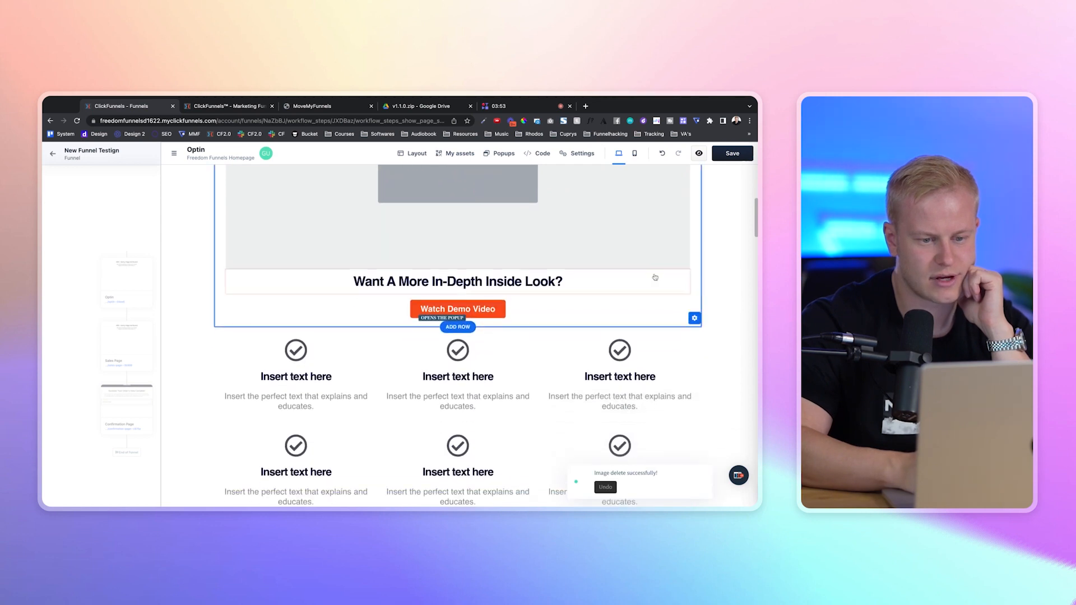
left_click(451, 282)
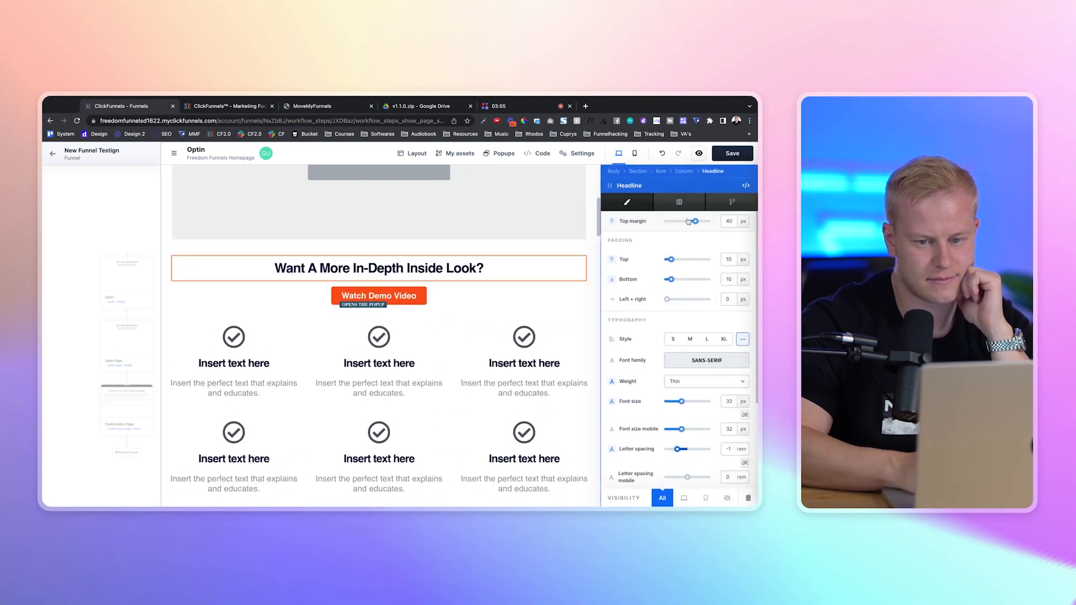
left_click(723, 338)
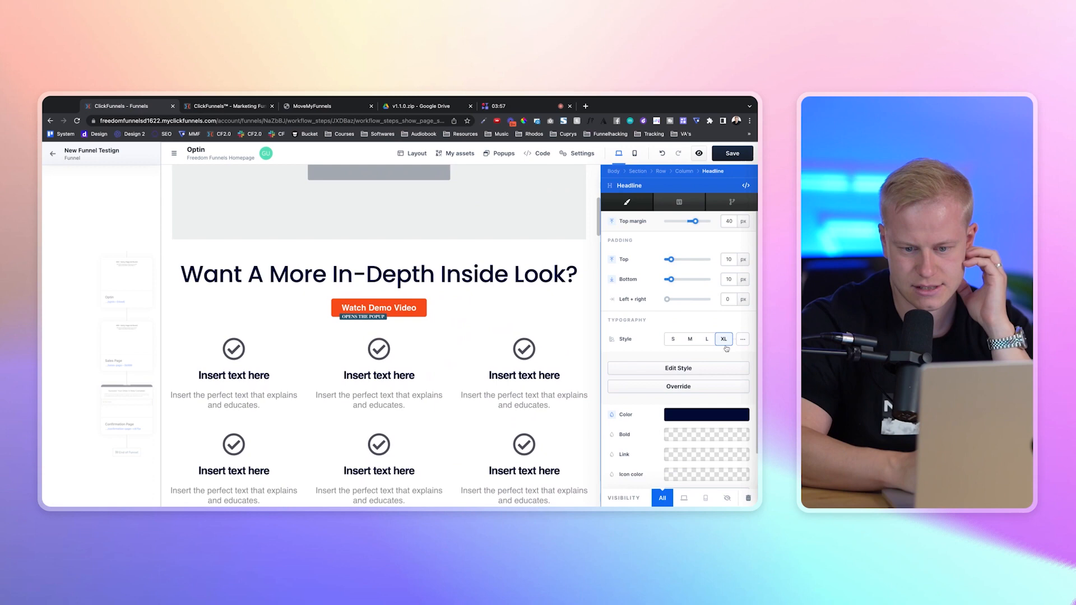
left_click(678, 386)
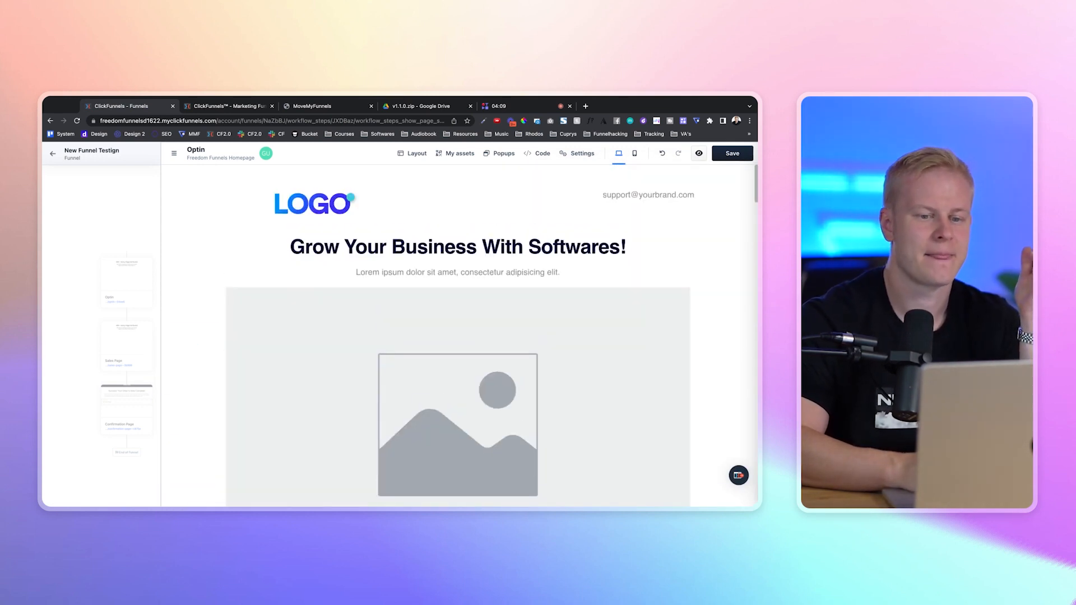
- Scroll the Optin page to review the rest of its content before leaving it
scroll("down", 3)
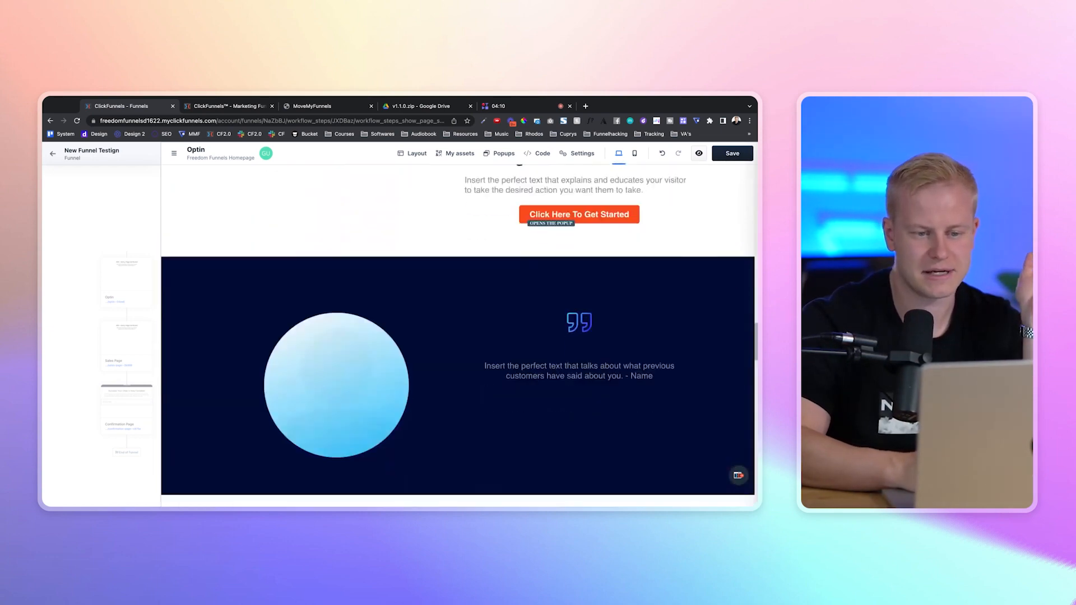
scroll("down", 3)
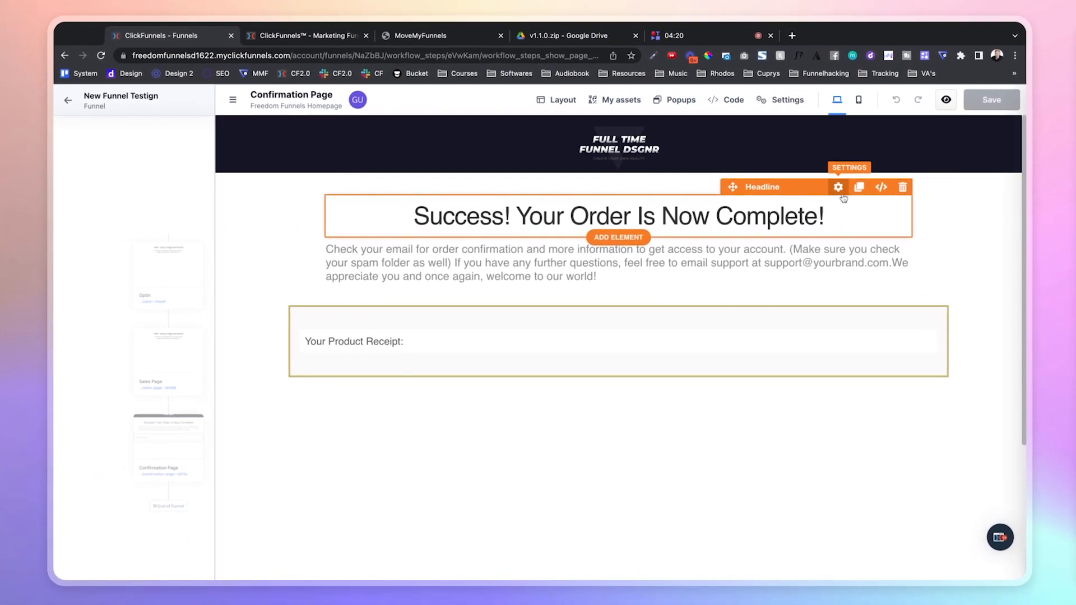
- Set the 'Success! Your Order Is Now Complete!' headline to the XL typography style
left_click(838, 187)
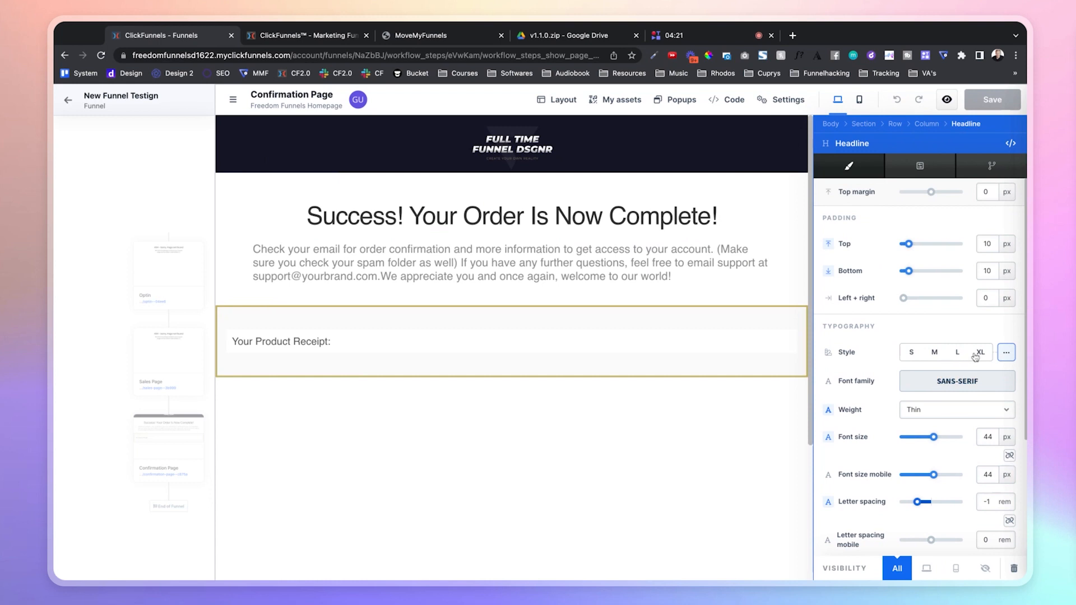
left_click(981, 352)
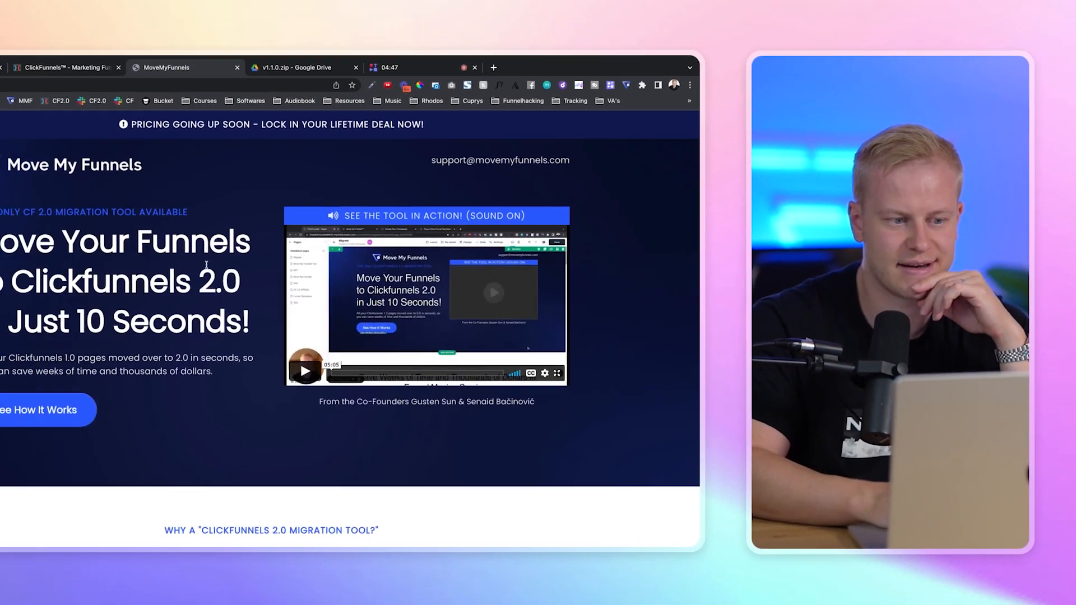
- Review movemyfunnels.com down to the Business and Agency plans, then return to ClickFunnels Classic
scroll("down", 3)
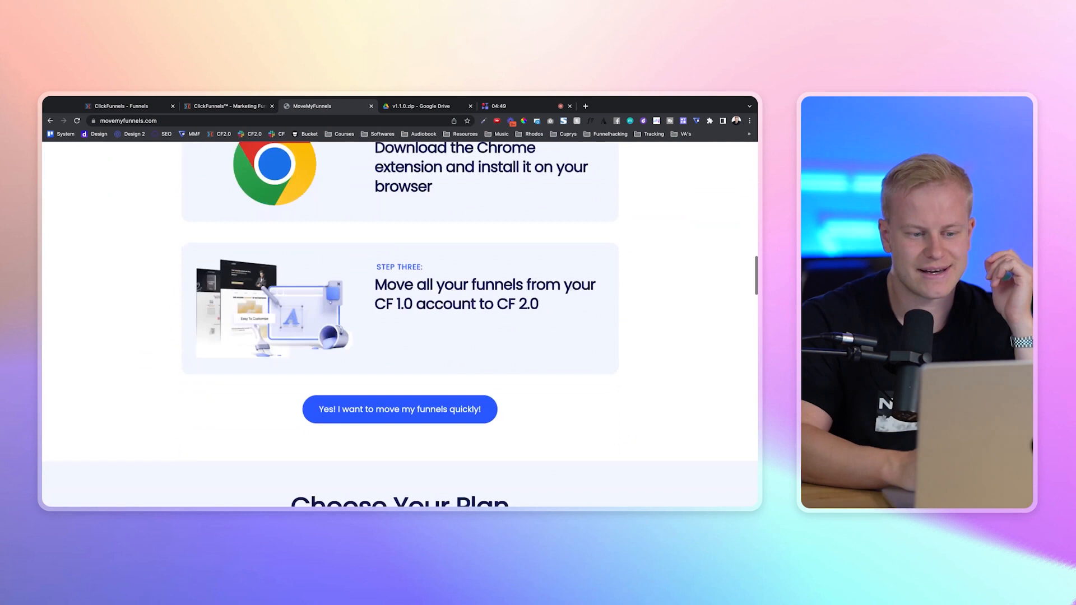
scroll("down", 3)
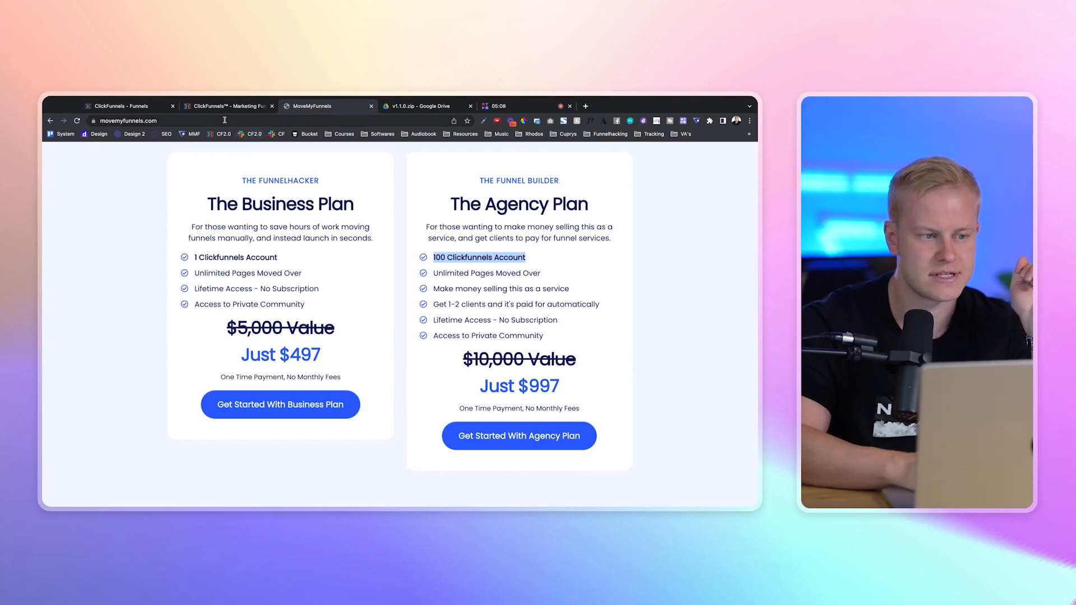
left_click(230, 106)
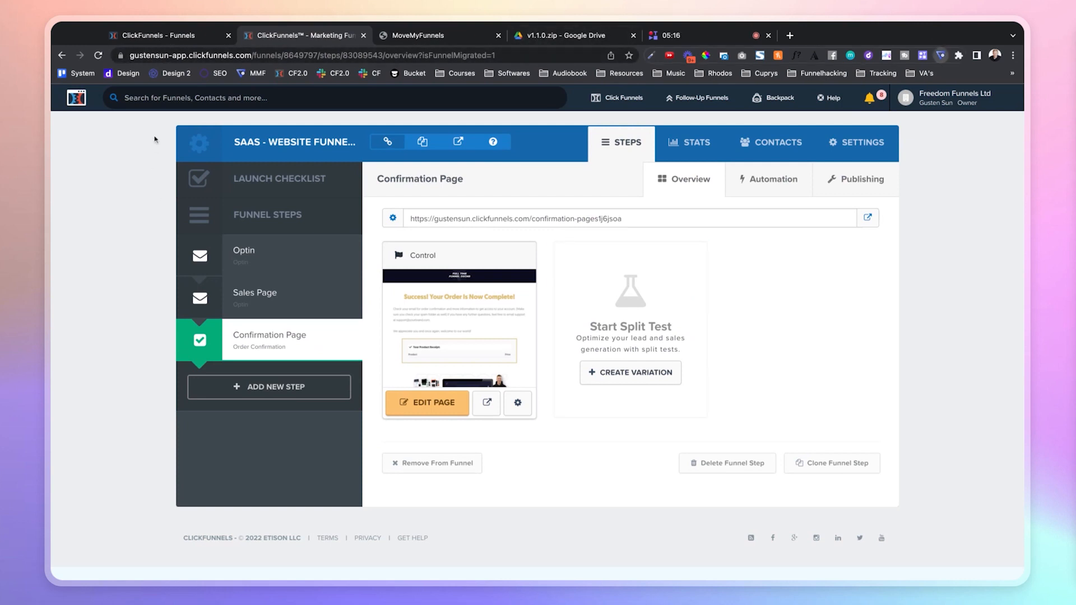
- Review the Classic funnel's three steps and switch to the freedomfunnels.com tab
left_click(427, 402)
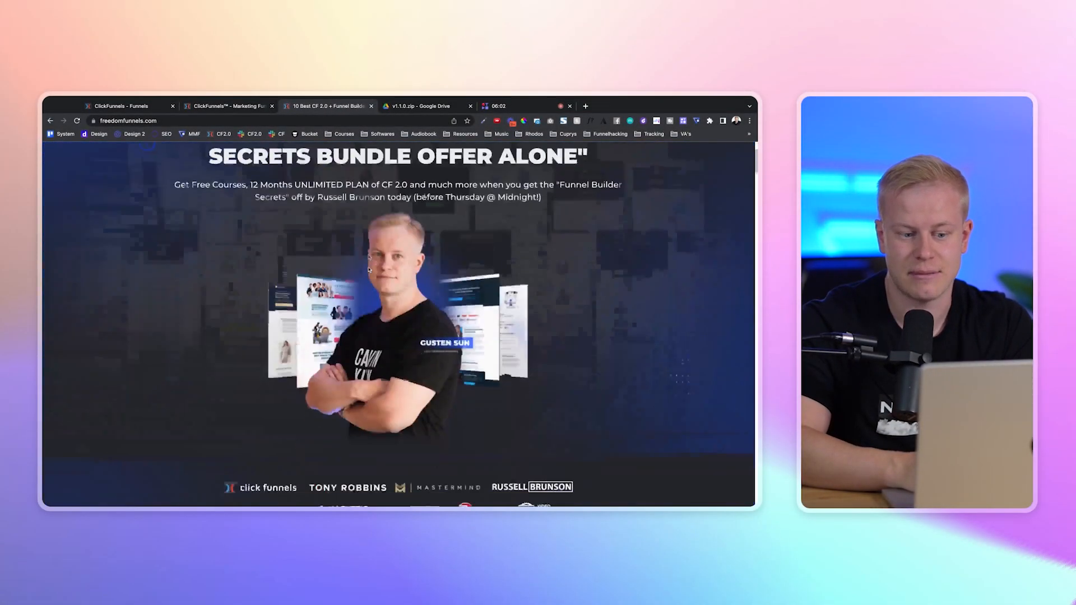
- Scroll past Bonus 1 to the free lifetime Move My Funnels access bonus
scroll("down", 3)
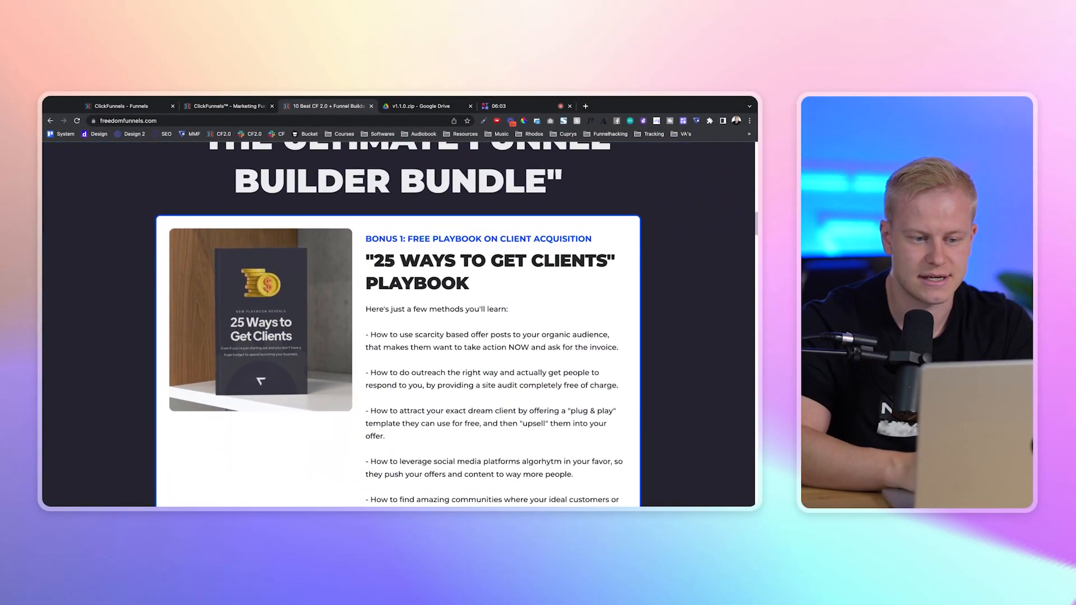
scroll("down", 3)
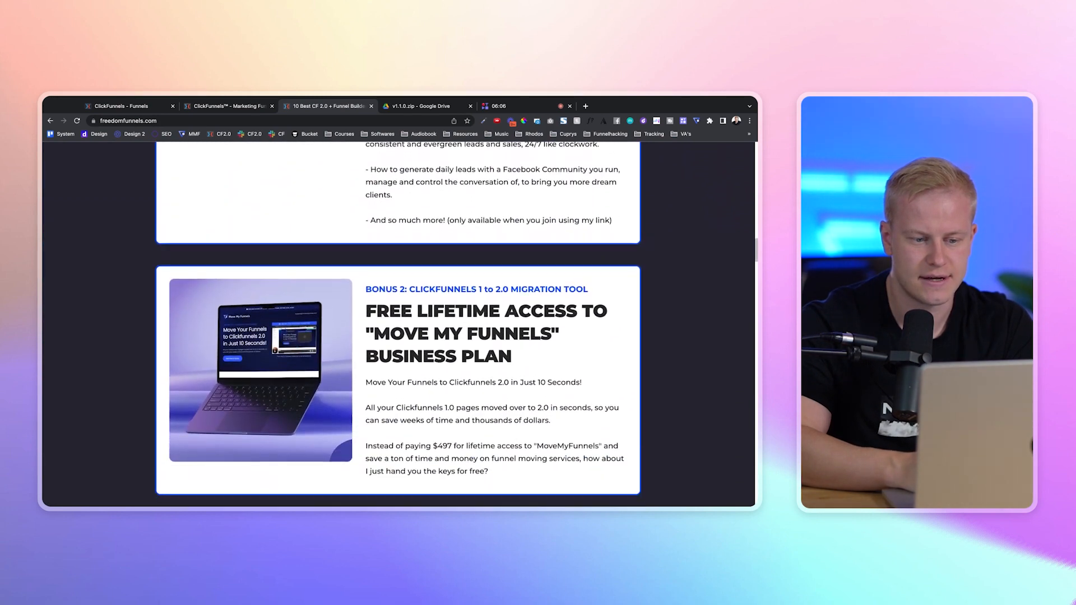
scroll("down", 3)
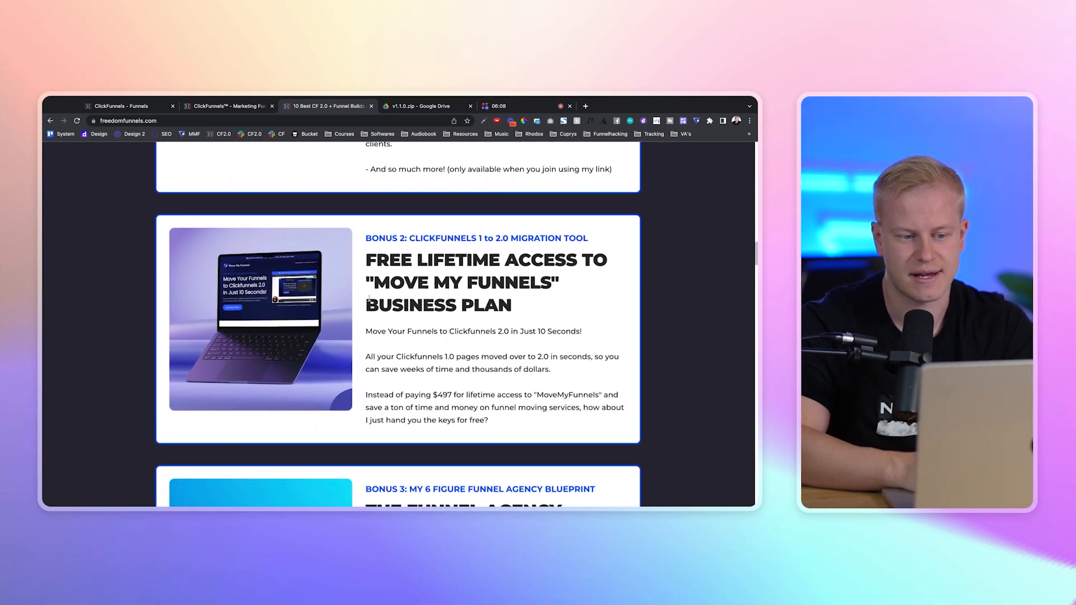